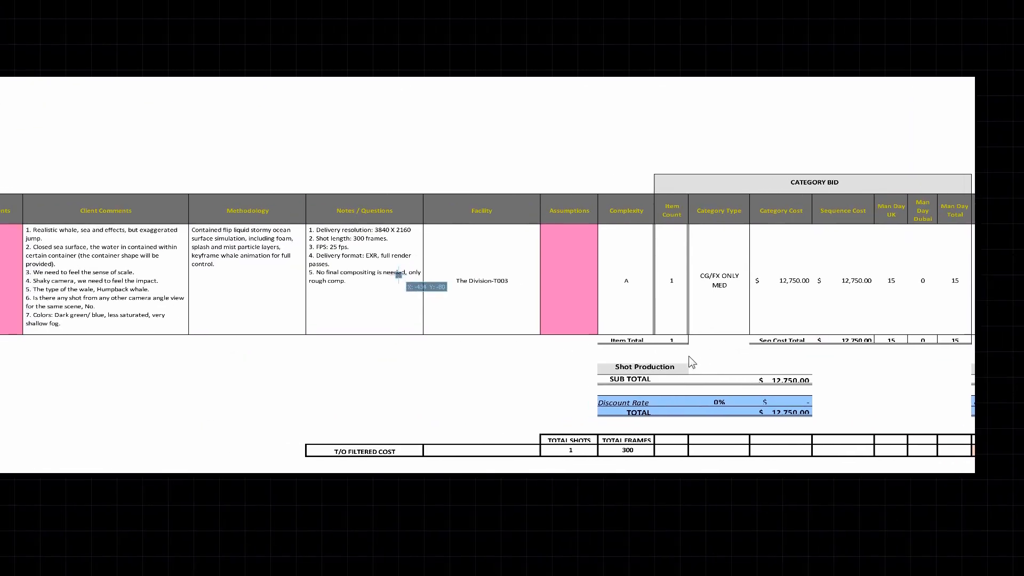
# Play the TopCam0180 whale-breach render in the RAM Player to its final splash frame.
pyautogui.hscroll(3)
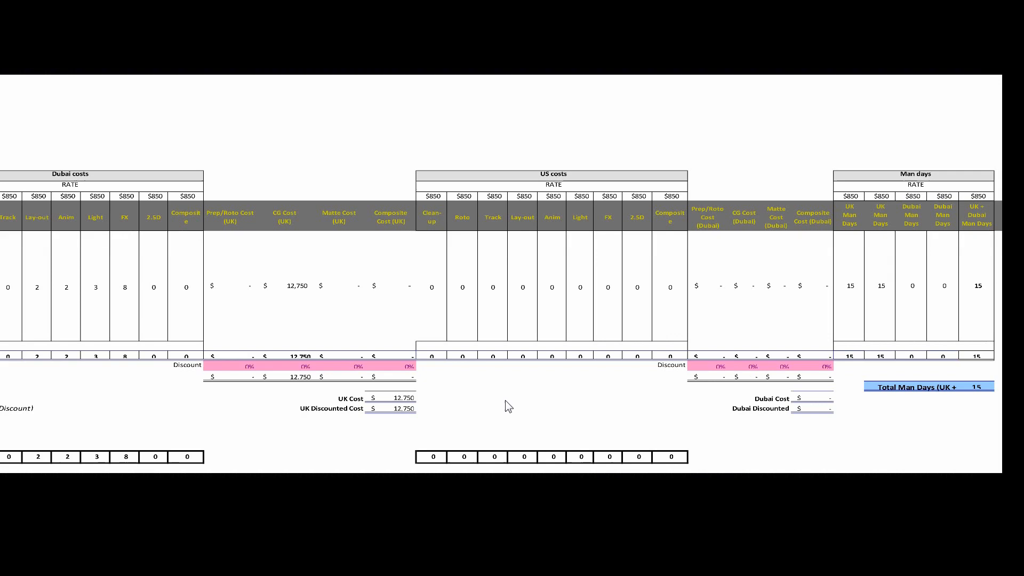
pyautogui.hscroll(-3)
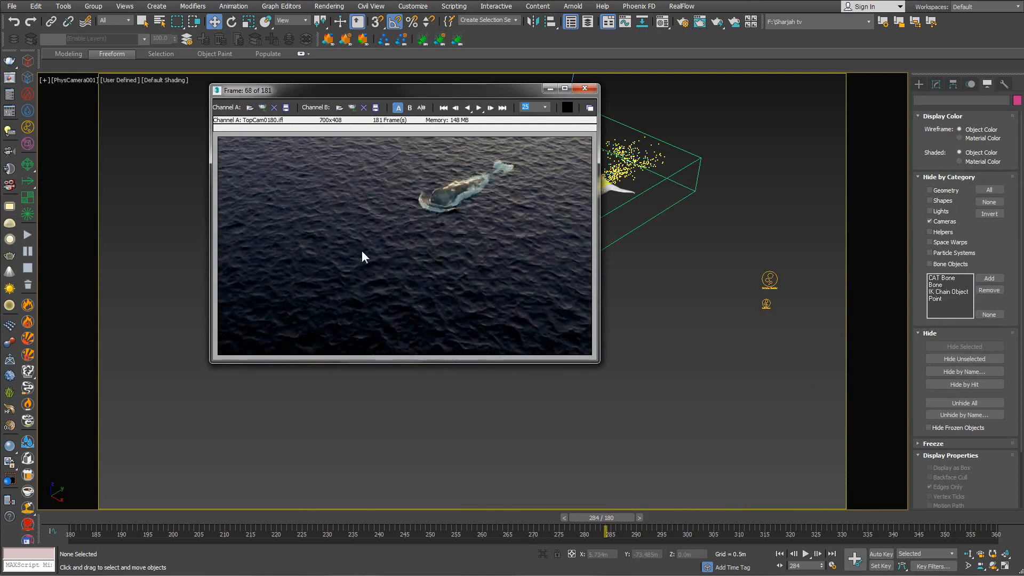
pyautogui.click(502, 108)
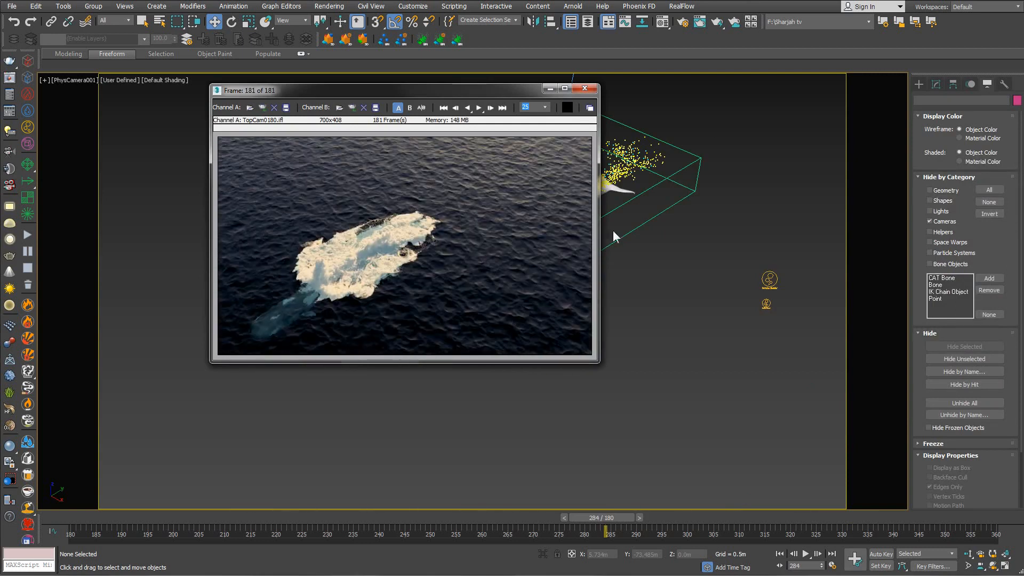